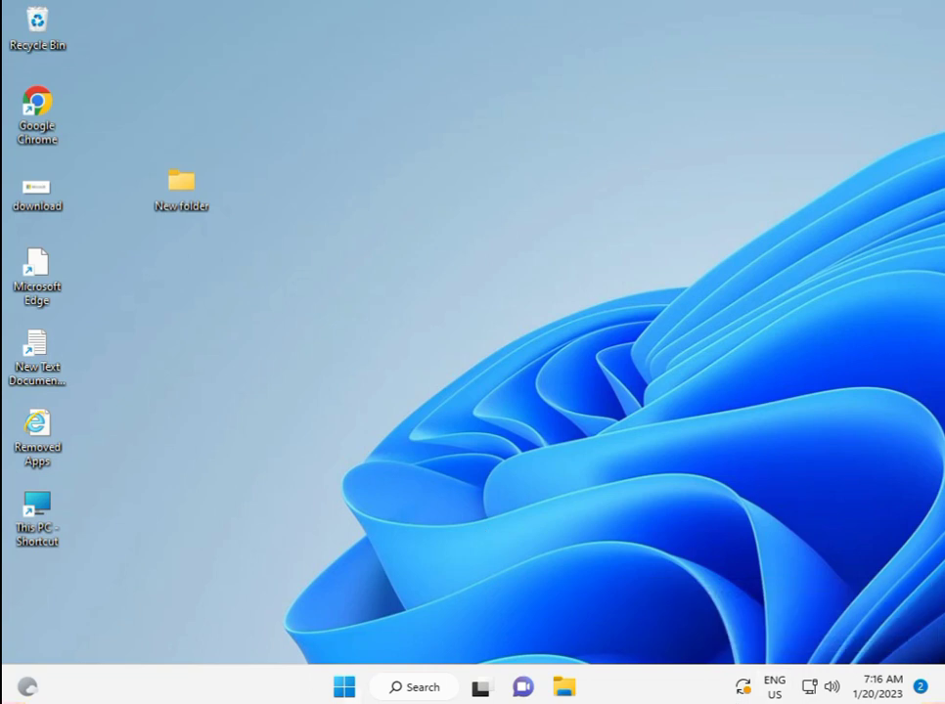
mouse_move(339, 686)
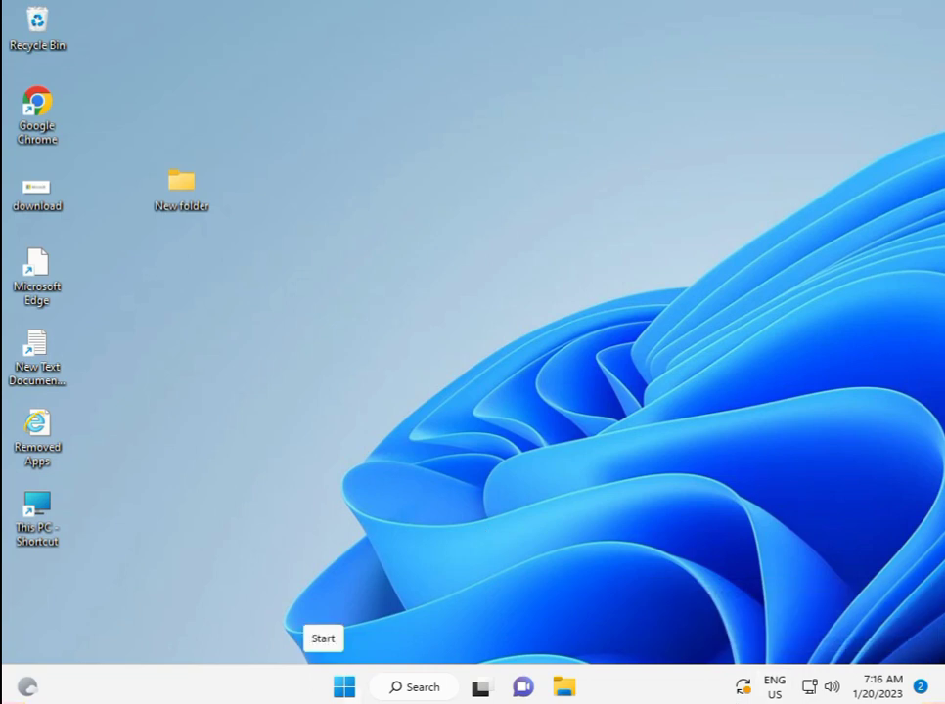
Bring up the Windows 11 Start menu from the taskbar
left_click(342, 686)
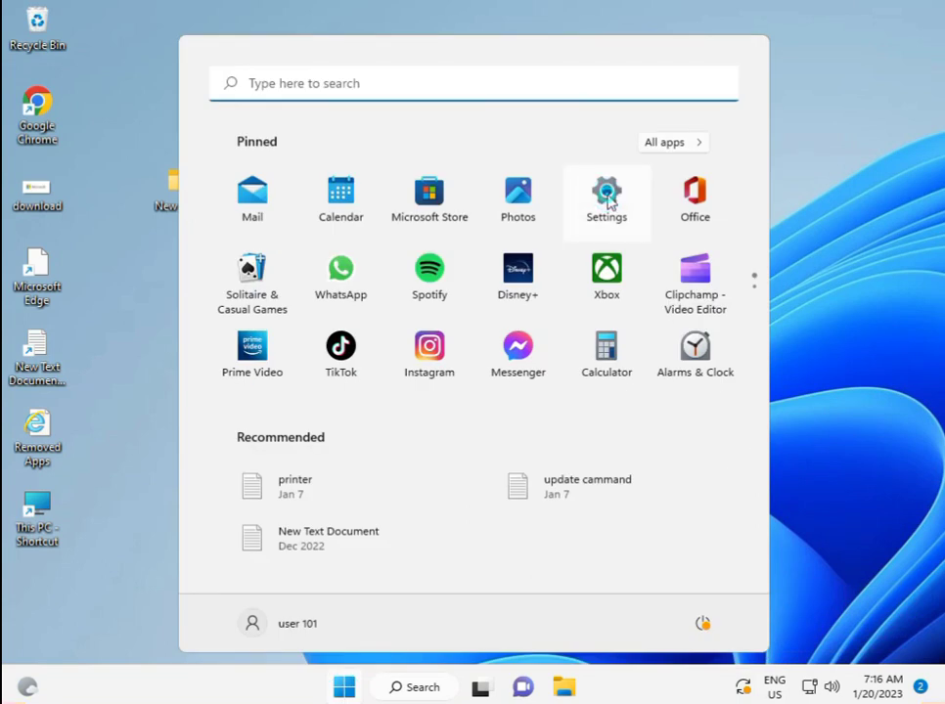
mouse_move(606, 195)
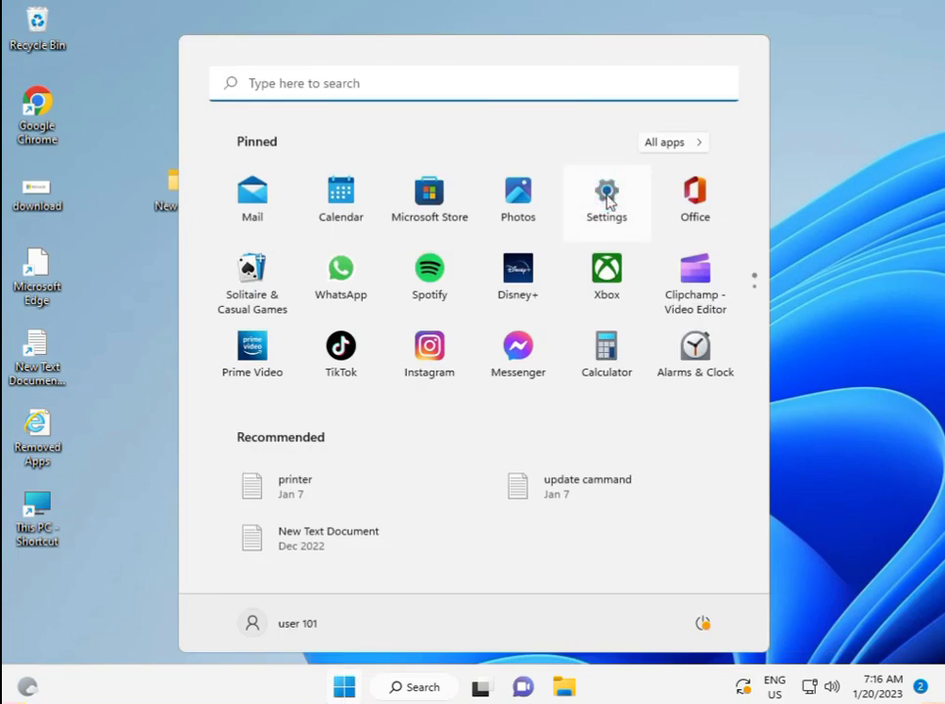
Launch Settings and go to the System Troubleshoot page
left_click(605, 191)
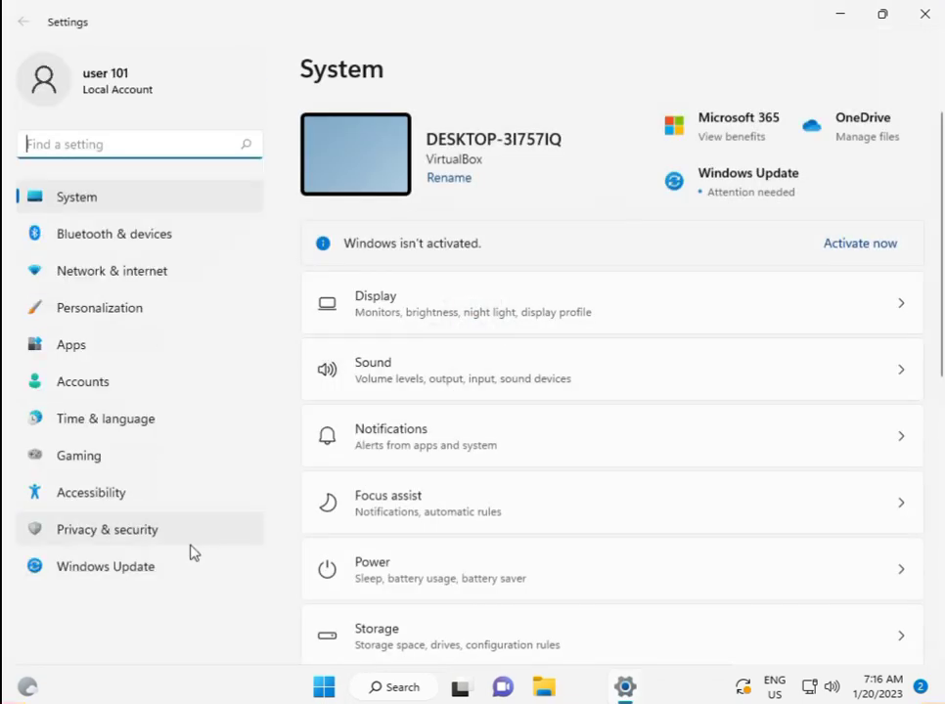
scroll("down", 3)
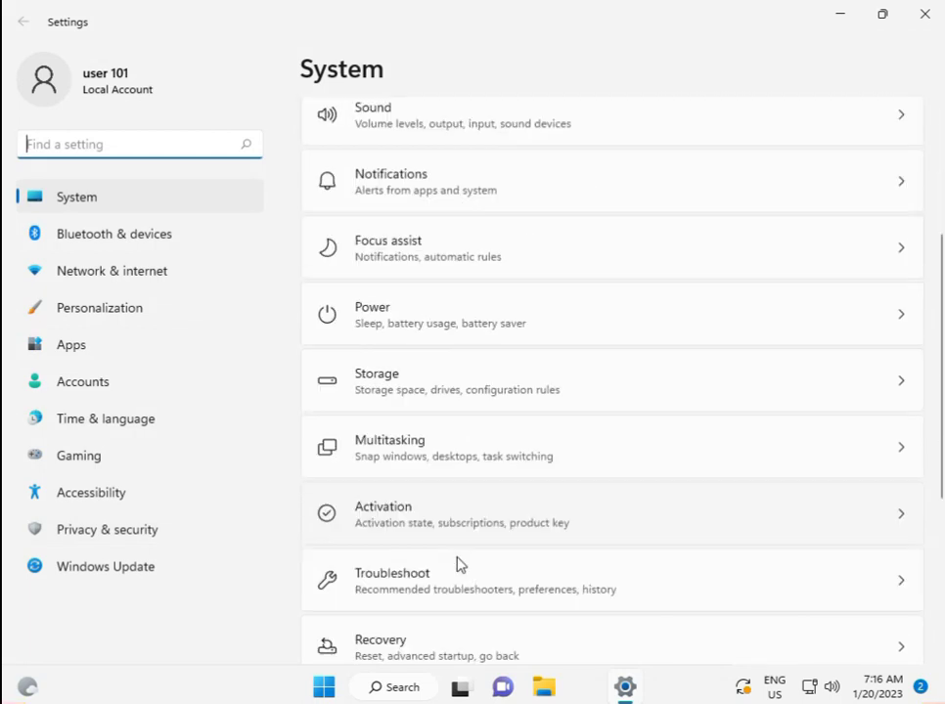
scroll("down", 3)
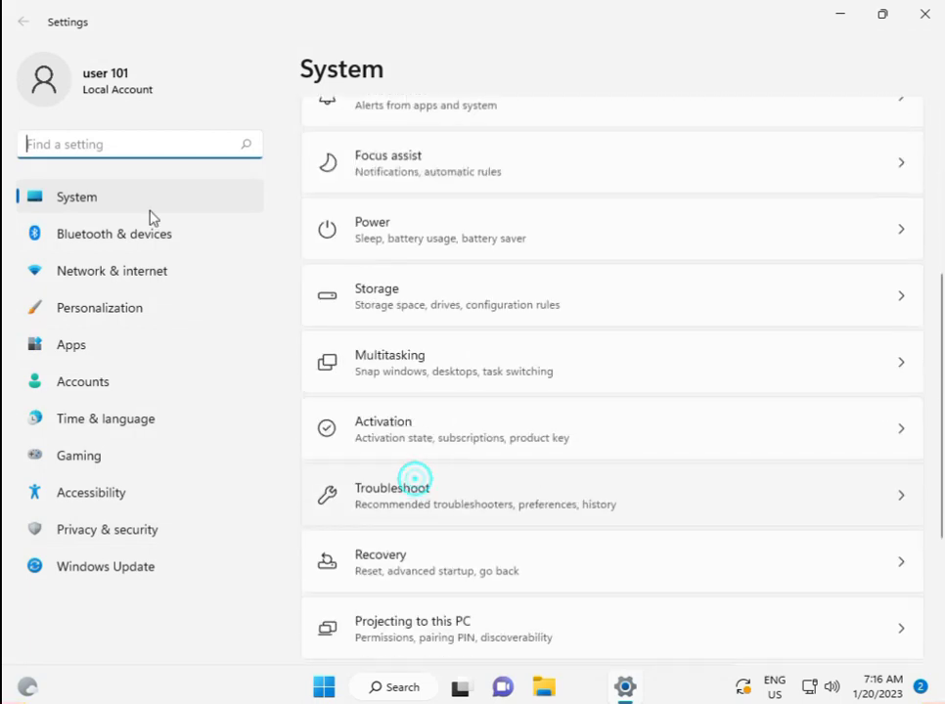
left_click(415, 495)
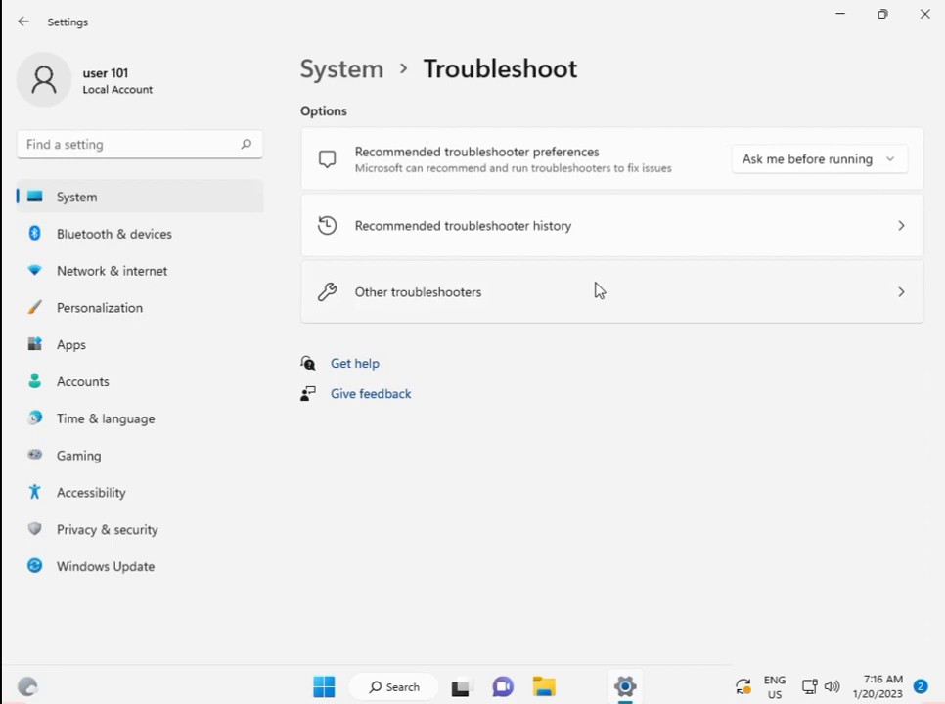
Show Other troubleshooters and scroll down to the Windows Store Apps entry
left_click(418, 292)
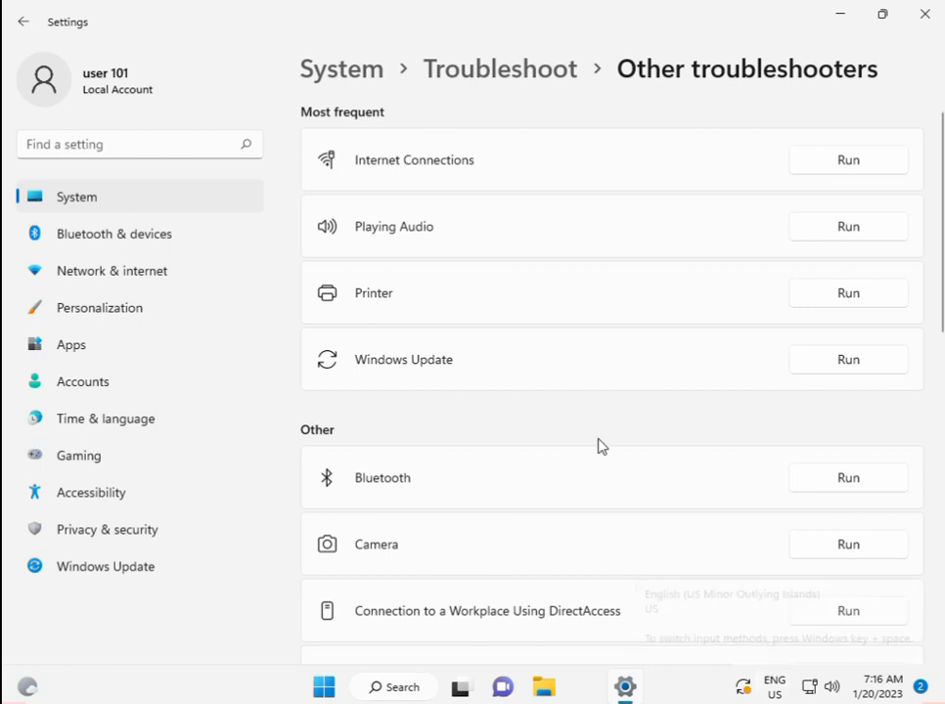
mouse_move(593, 400)
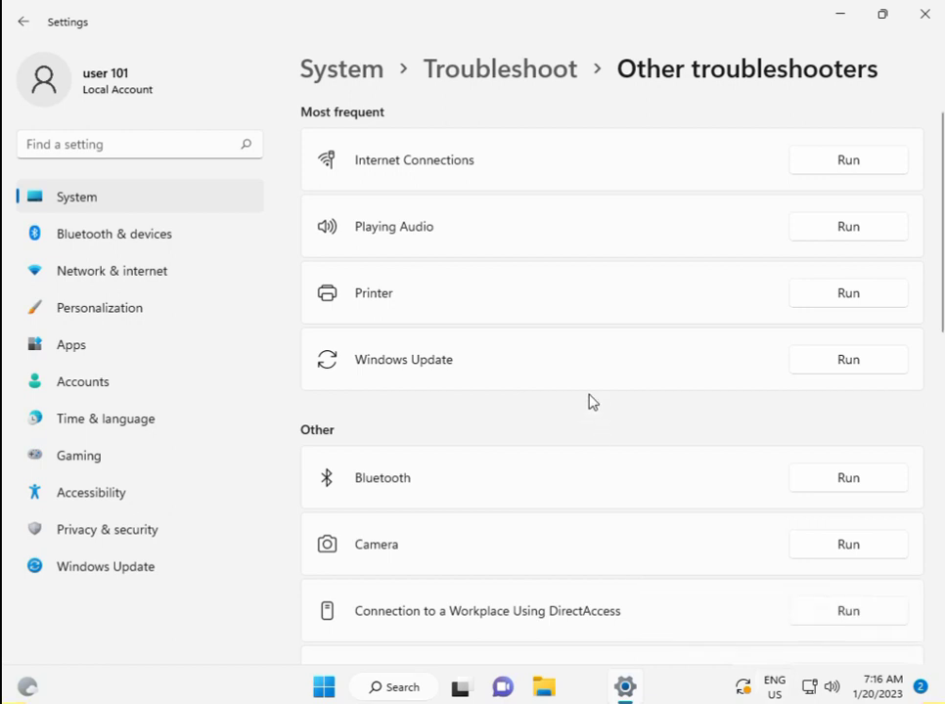
scroll("down", 3)
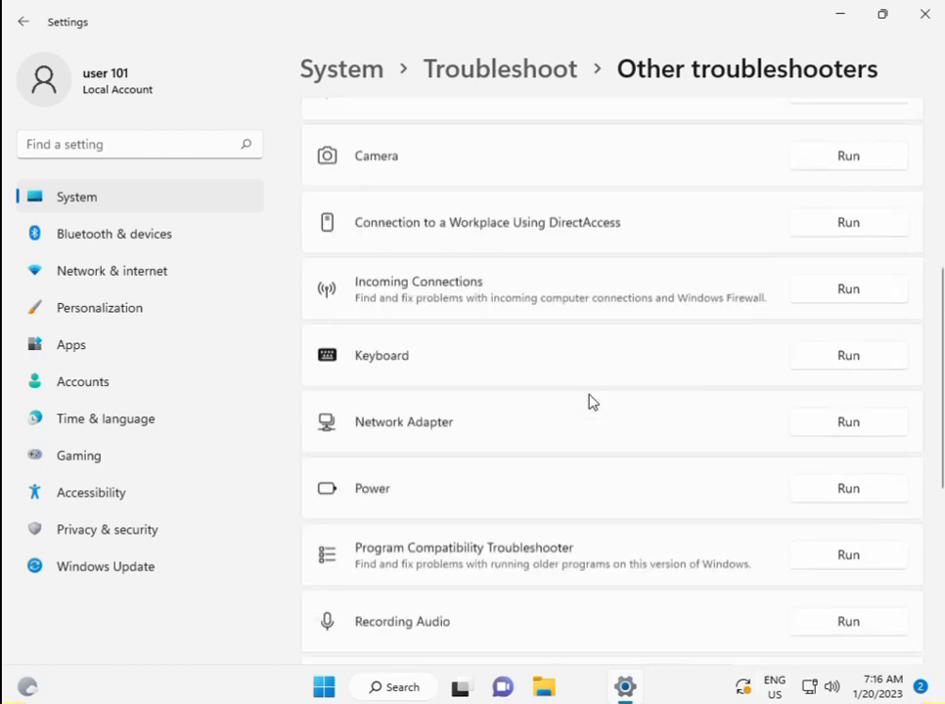
scroll("down", 3)
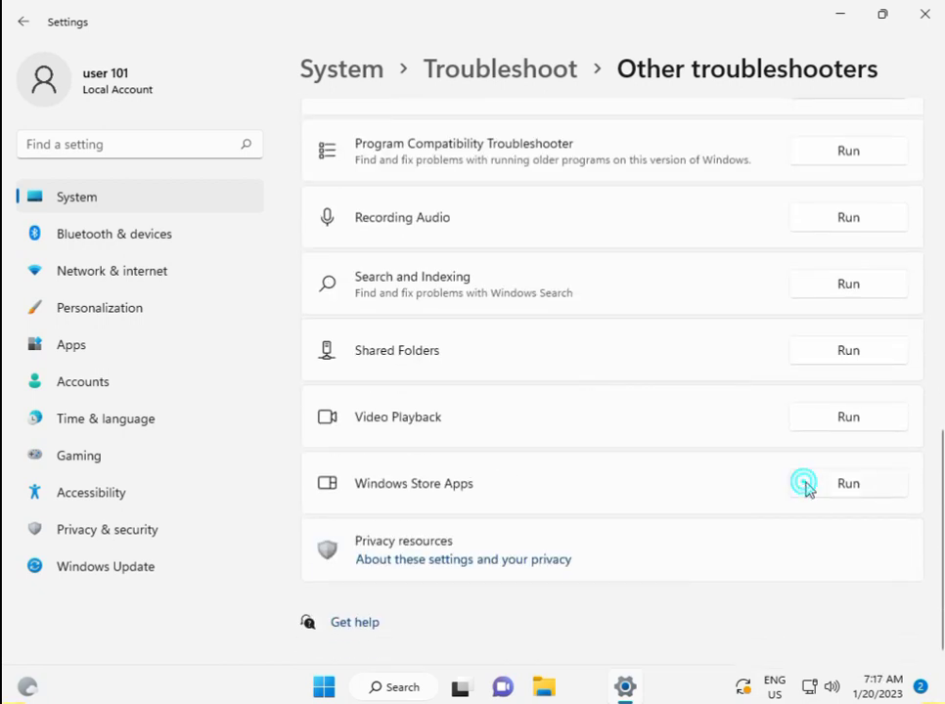
Run the Windows Store Apps troubleshooter and dismiss the OneDrive storage suggestion
left_click(848, 483)
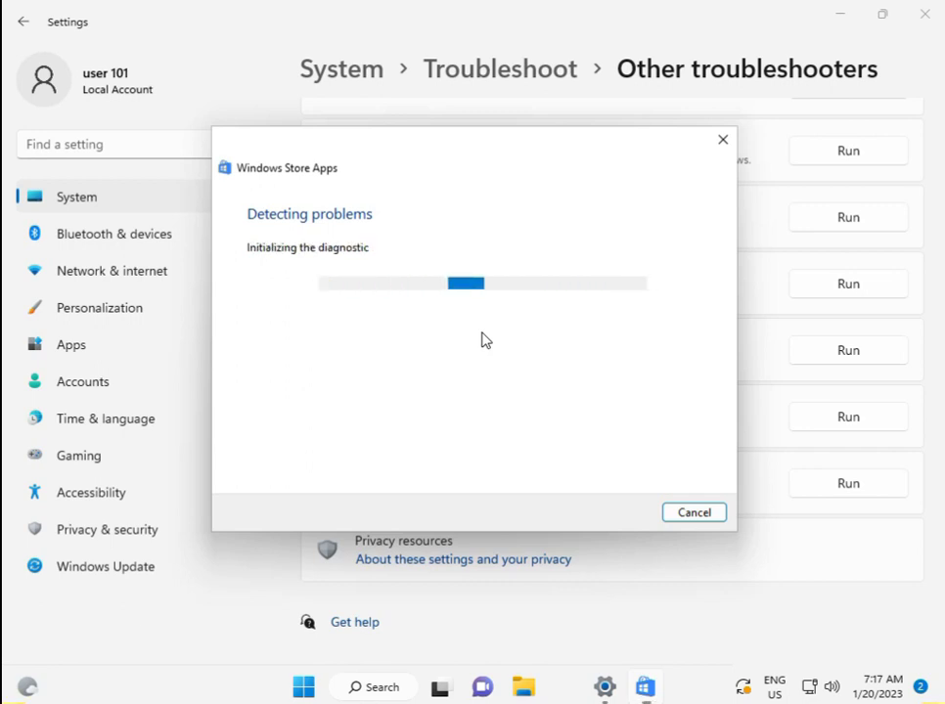
mouse_move(923, 49)
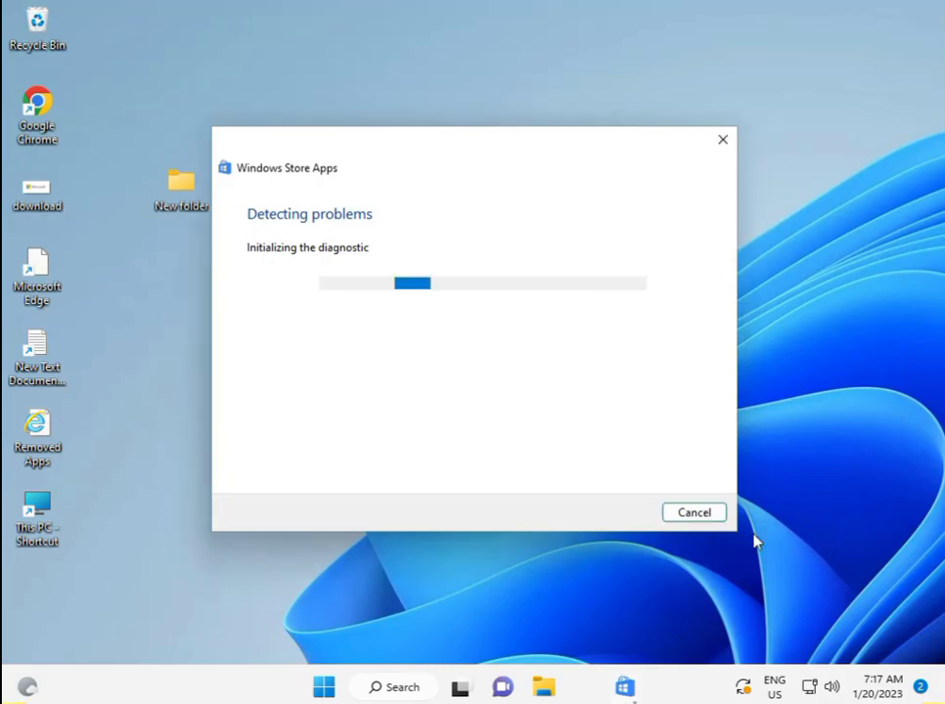
mouse_move(726, 689)
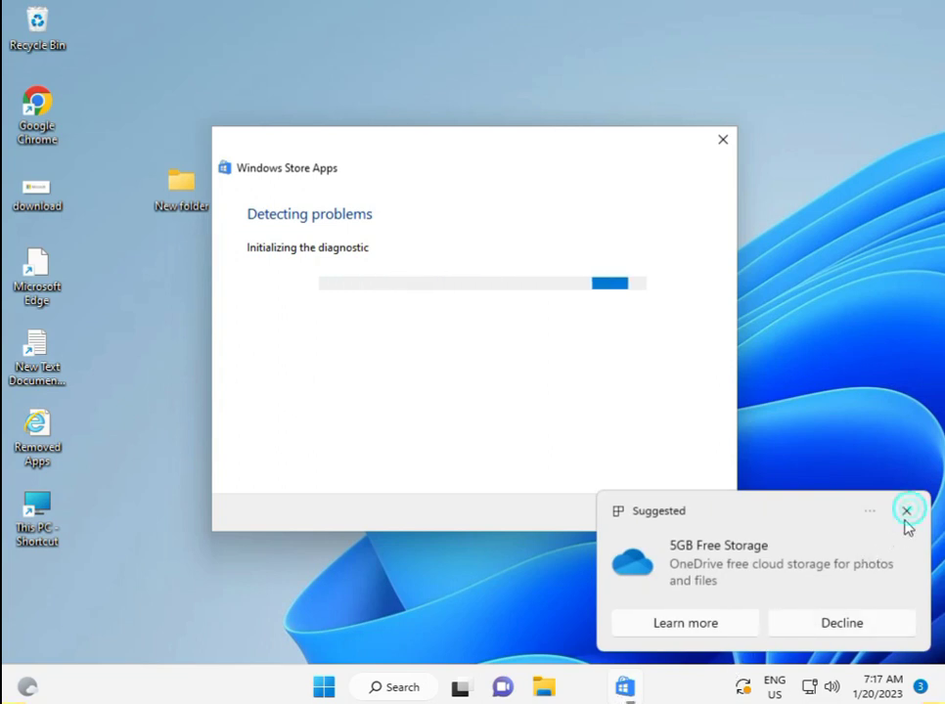
left_click(908, 509)
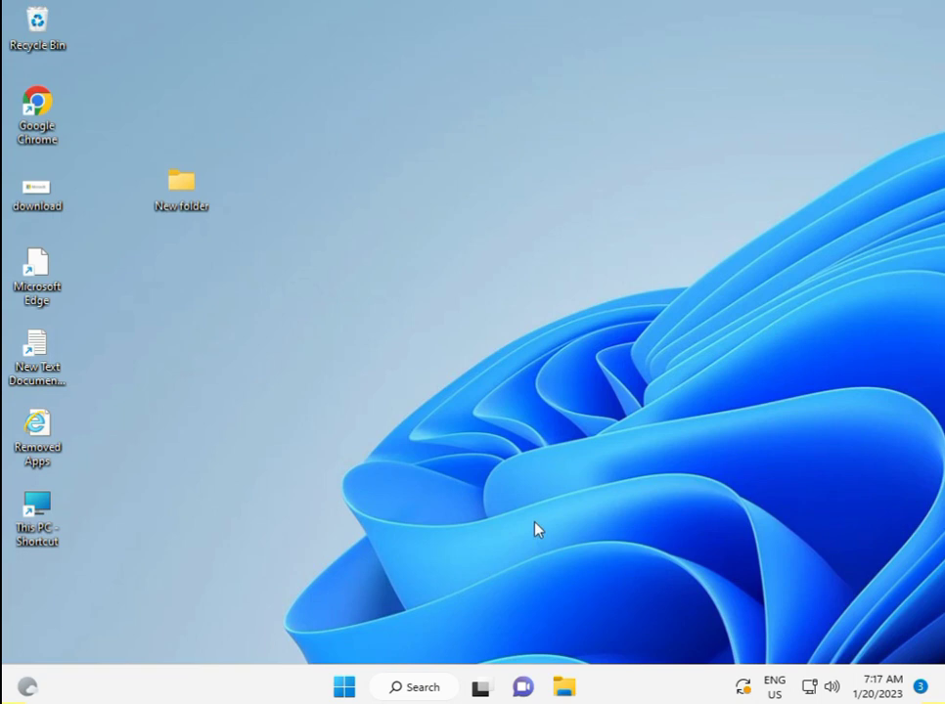
Search 'sec' from Start to bring up Windows Security's Security at a glance page
left_click(343, 687)
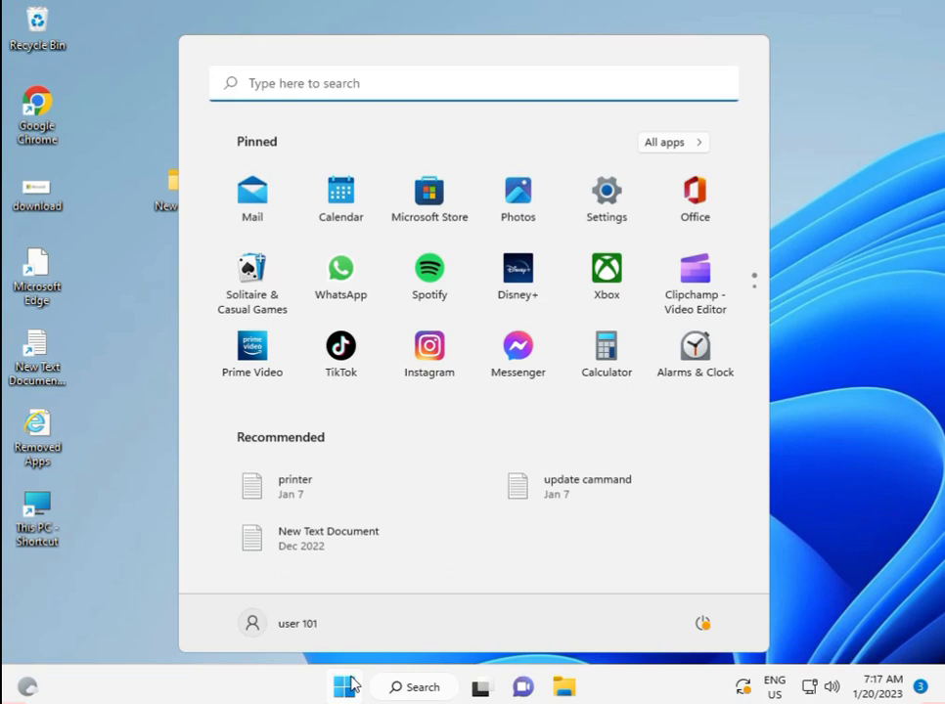
type("sec")
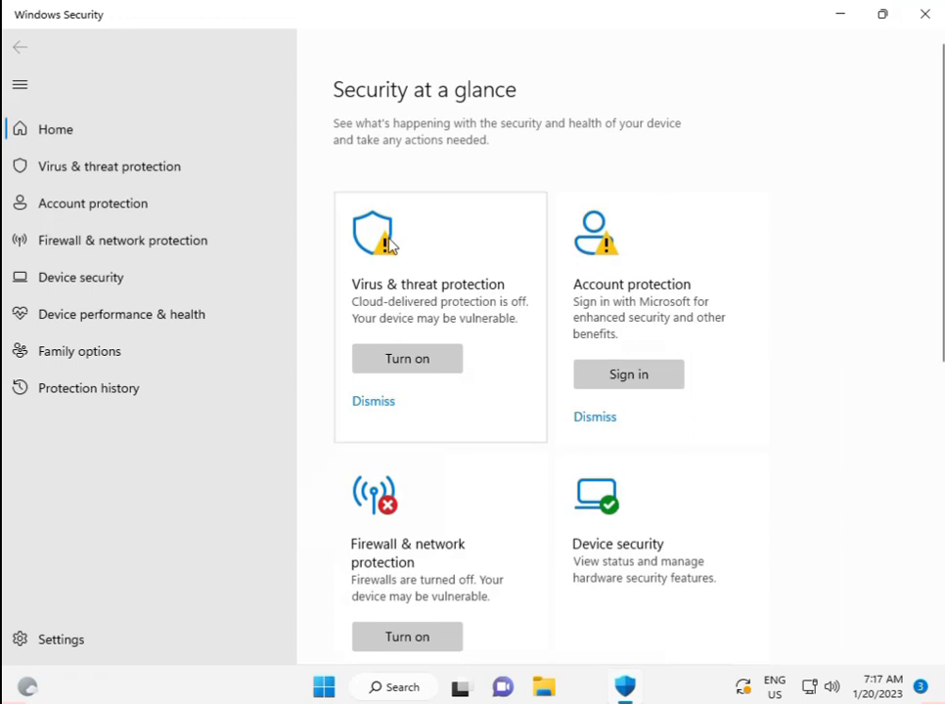
mouse_move(392, 244)
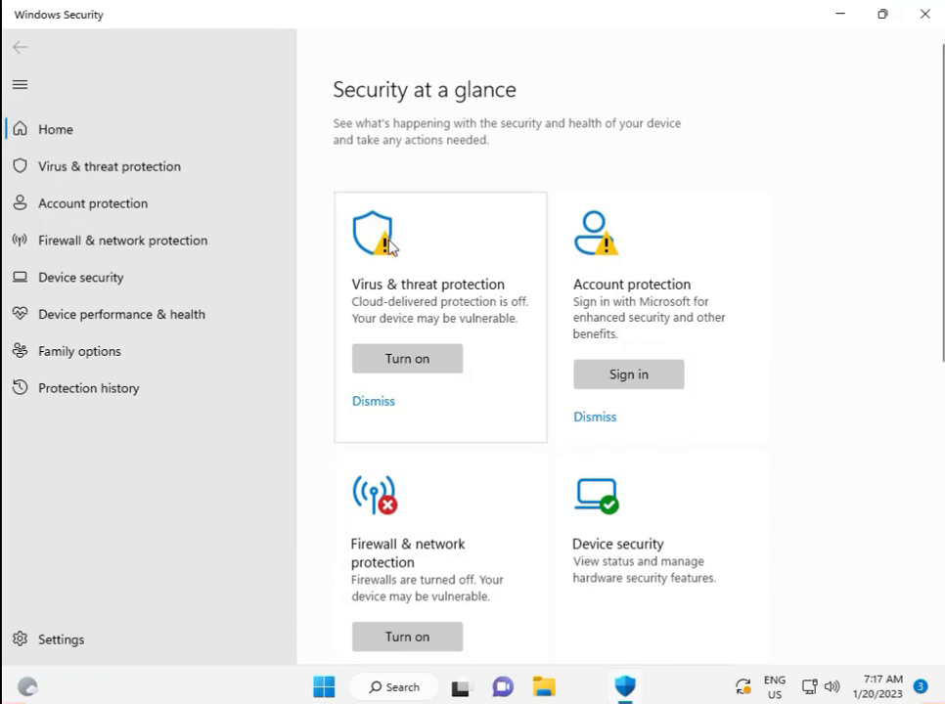
mouse_move(454, 306)
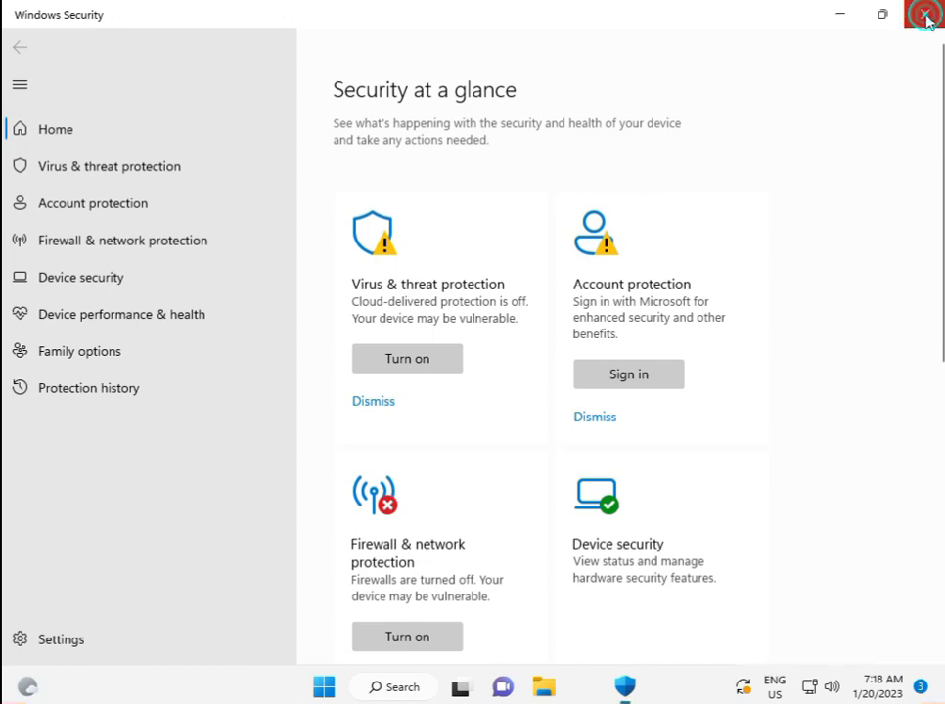
Close Windows Security and search 'cmd' from Start for an admin Command Prompt
left_click(926, 19)
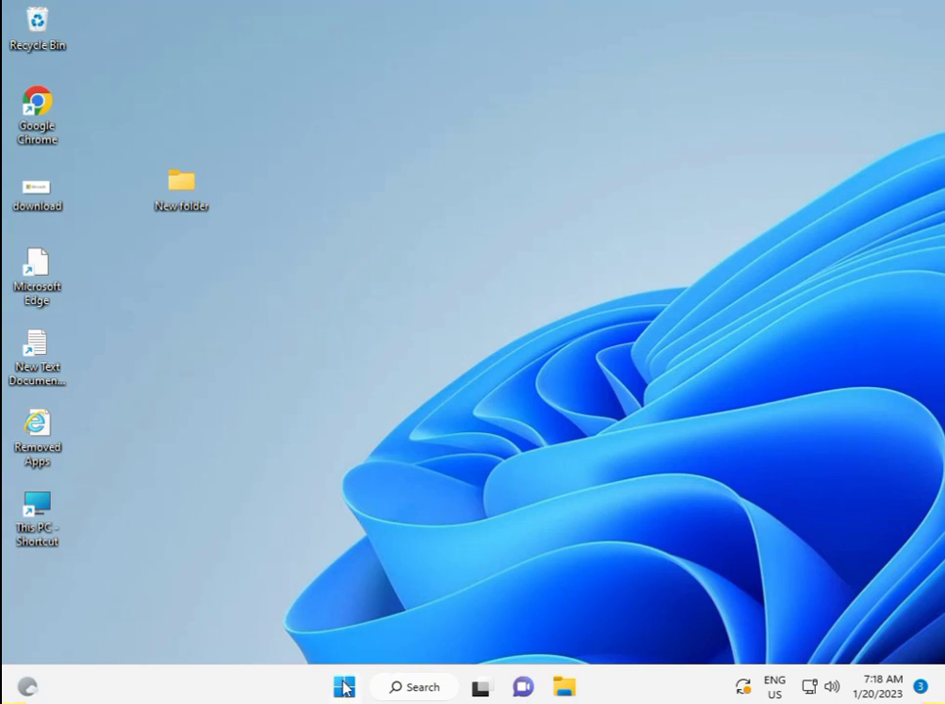
left_click(342, 687)
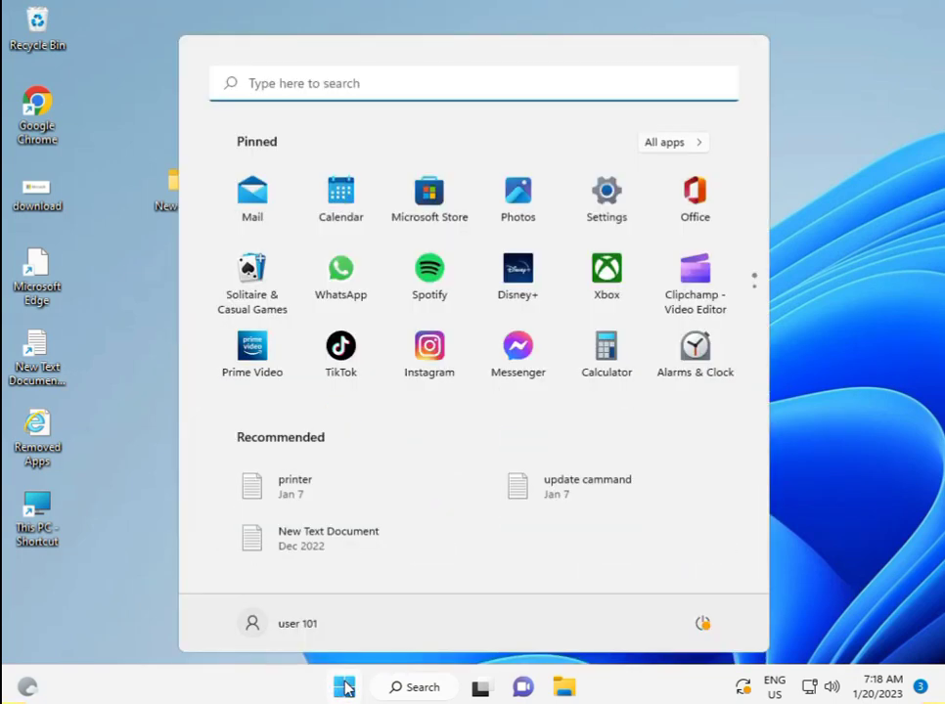
type("cmd")
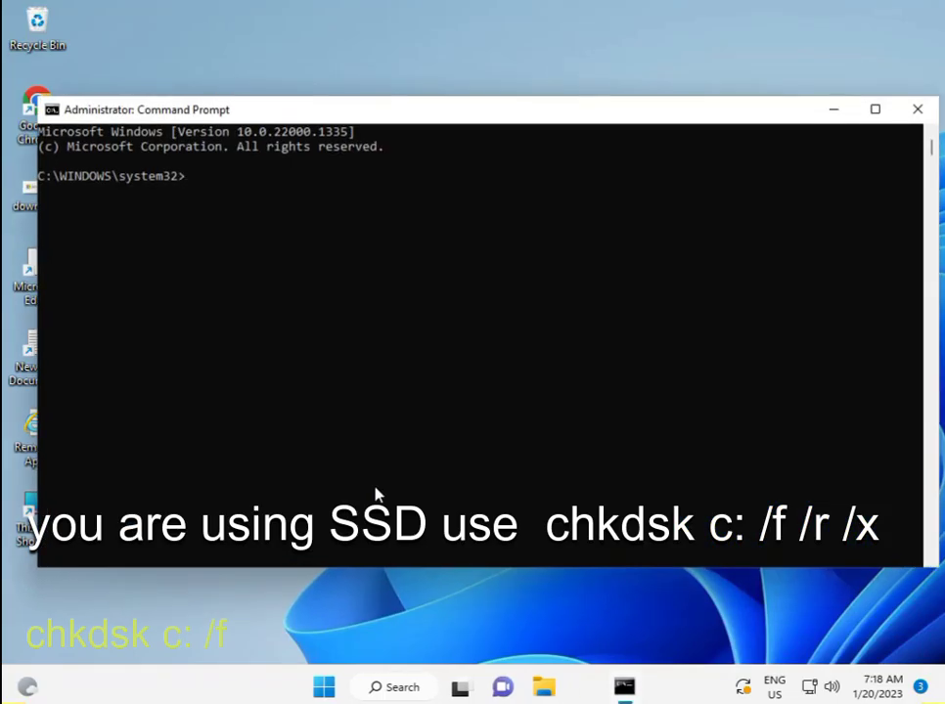
Run chkdsk c: /f in the Administrator Command Prompt
type("ch")
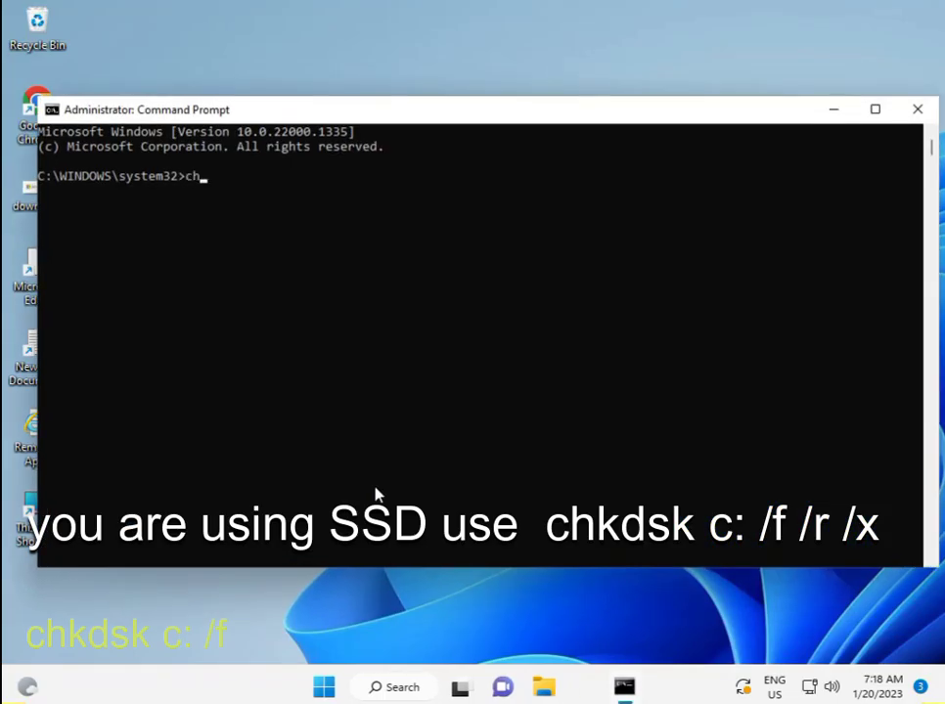
type("kdsk c:")
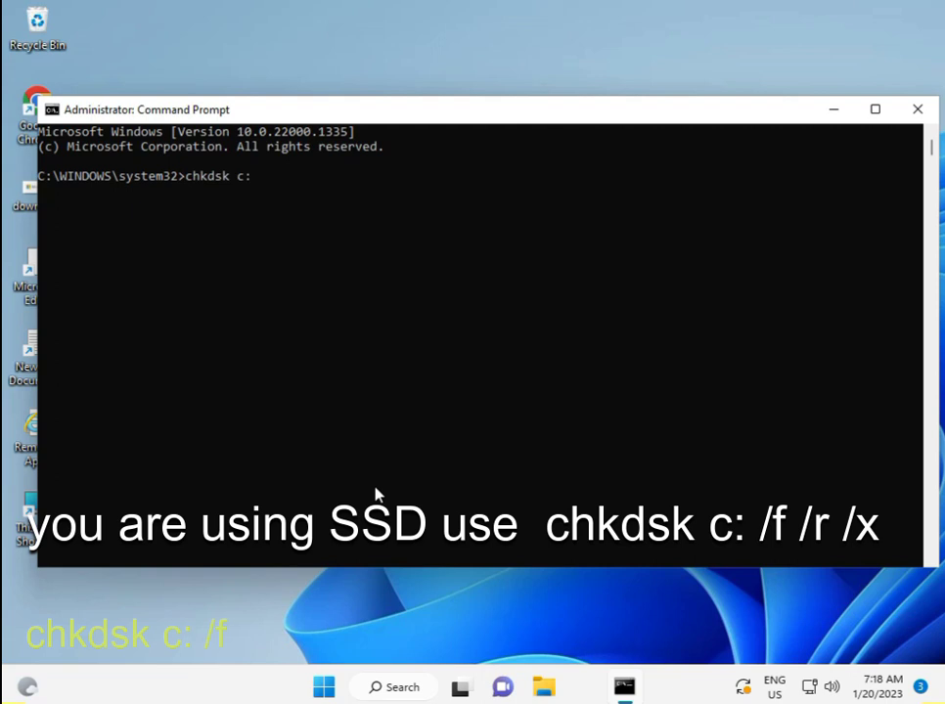
key("space")
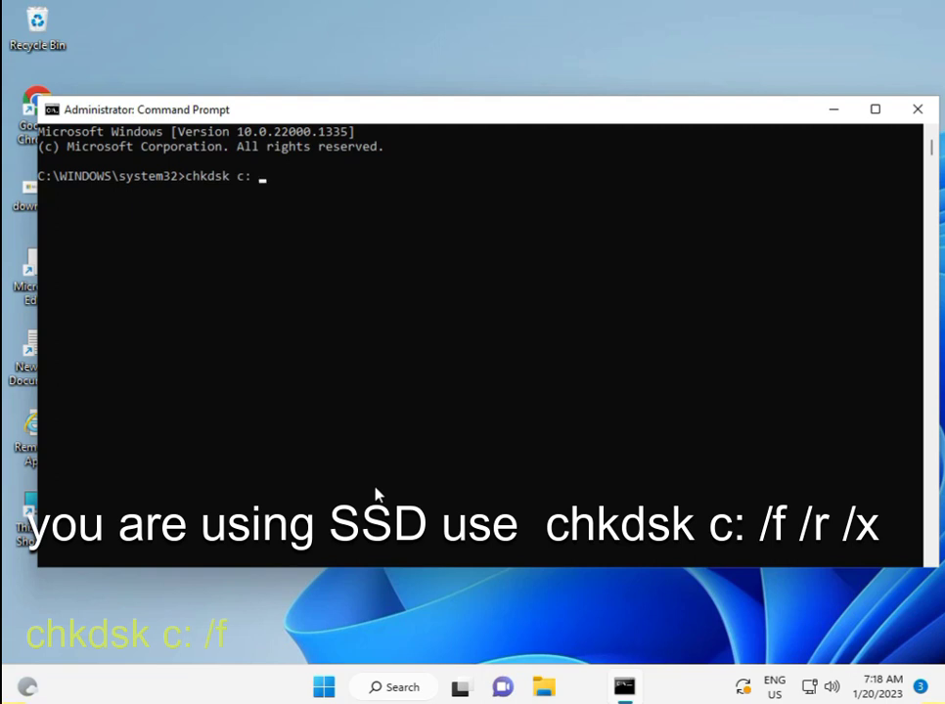
type("/f")
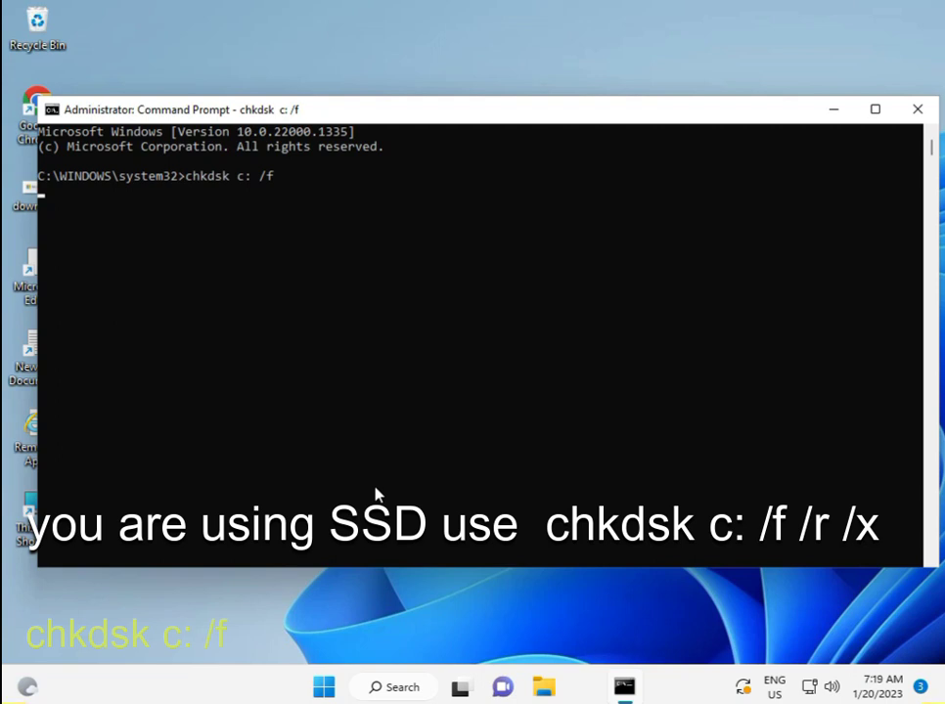
mouse_move(206, 236)
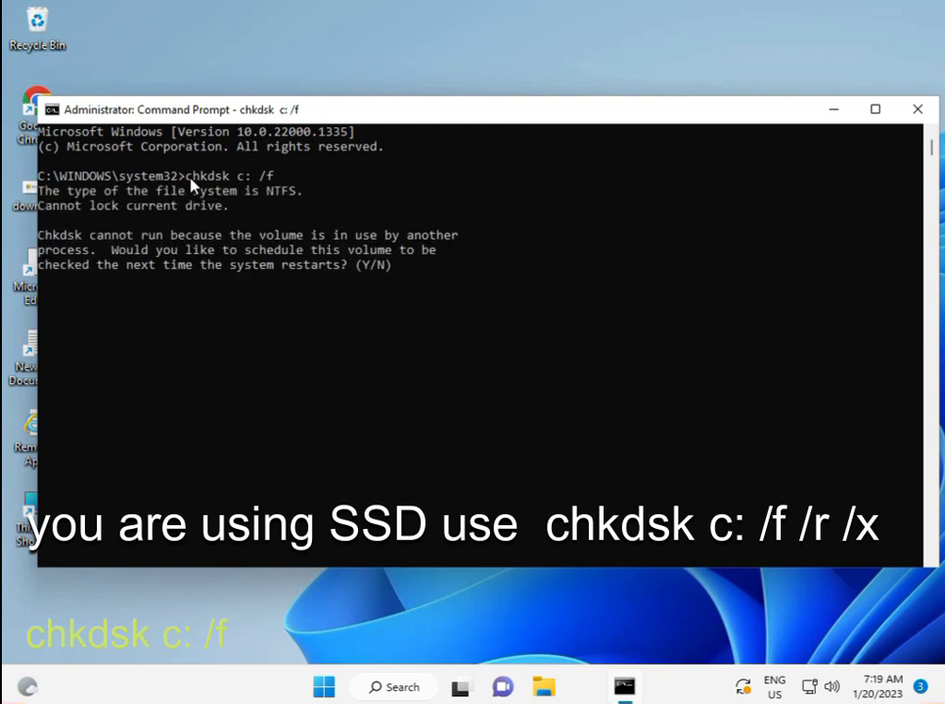
mouse_move(345, 286)
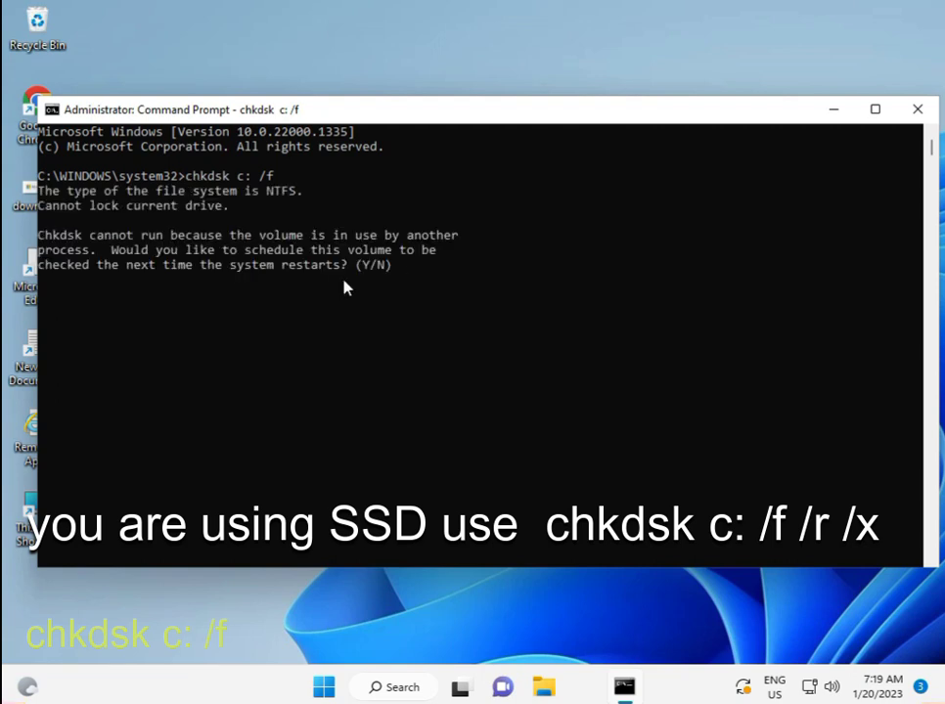
Answer y to schedule the C: volume check for the next restart
type("y")
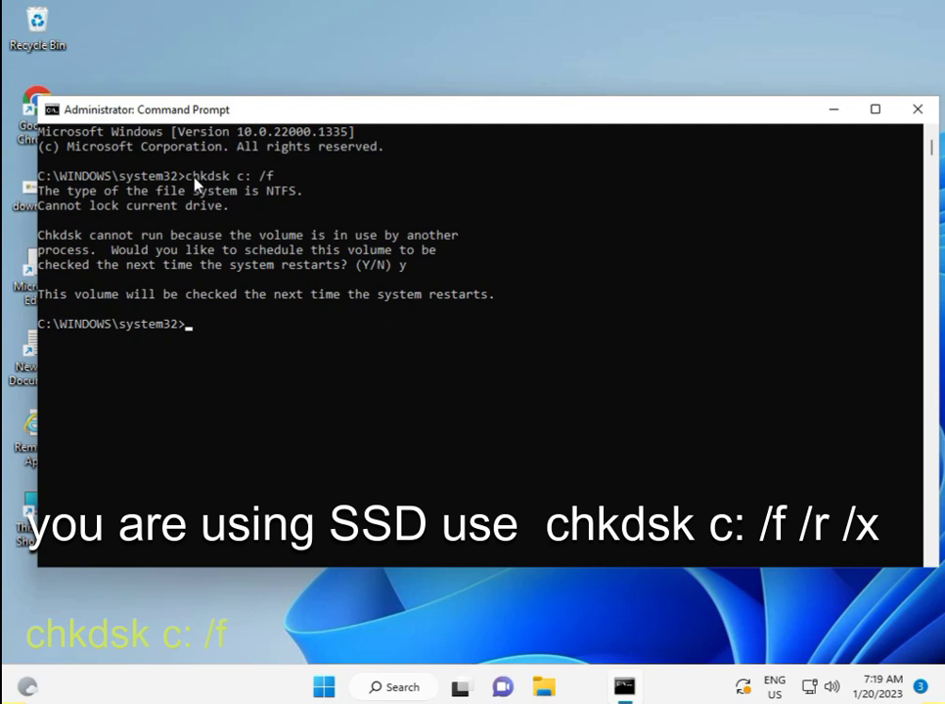
mouse_move(329, 583)
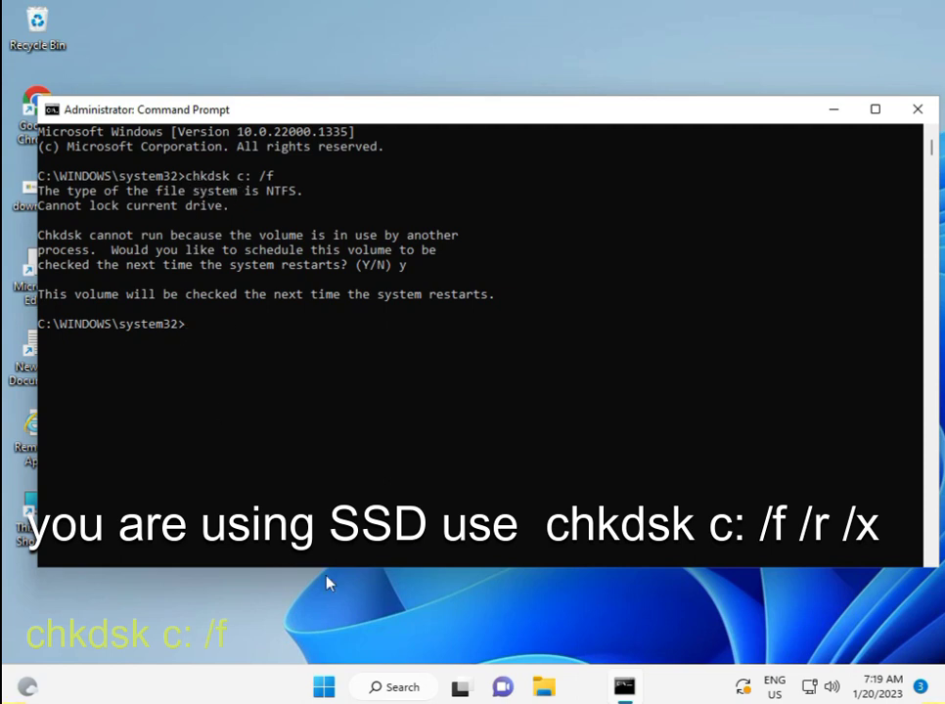
mouse_move(531, 612)
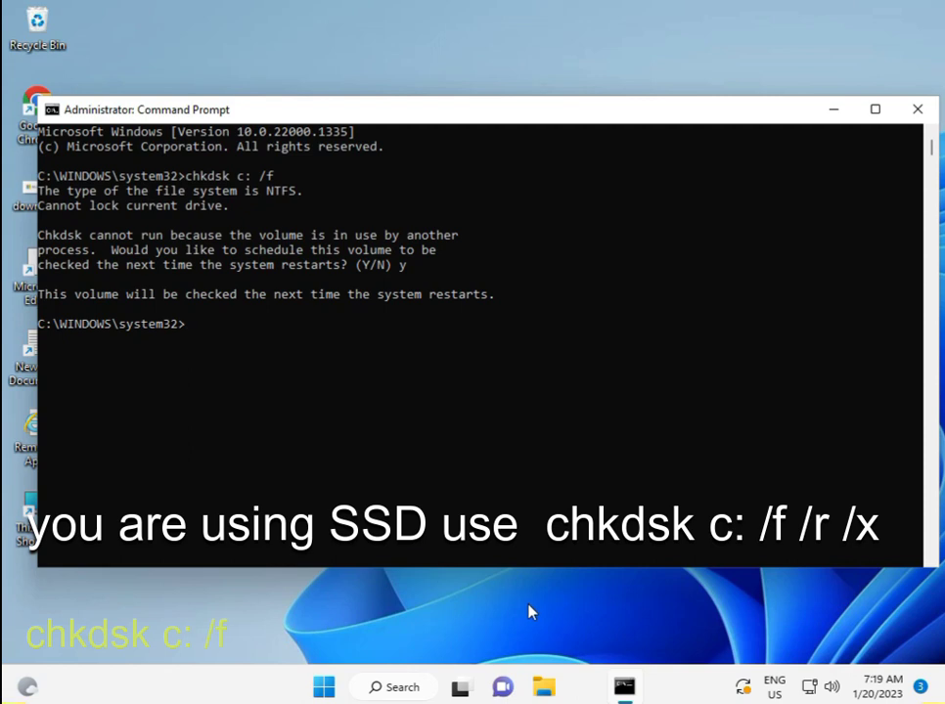
mouse_move(395, 279)
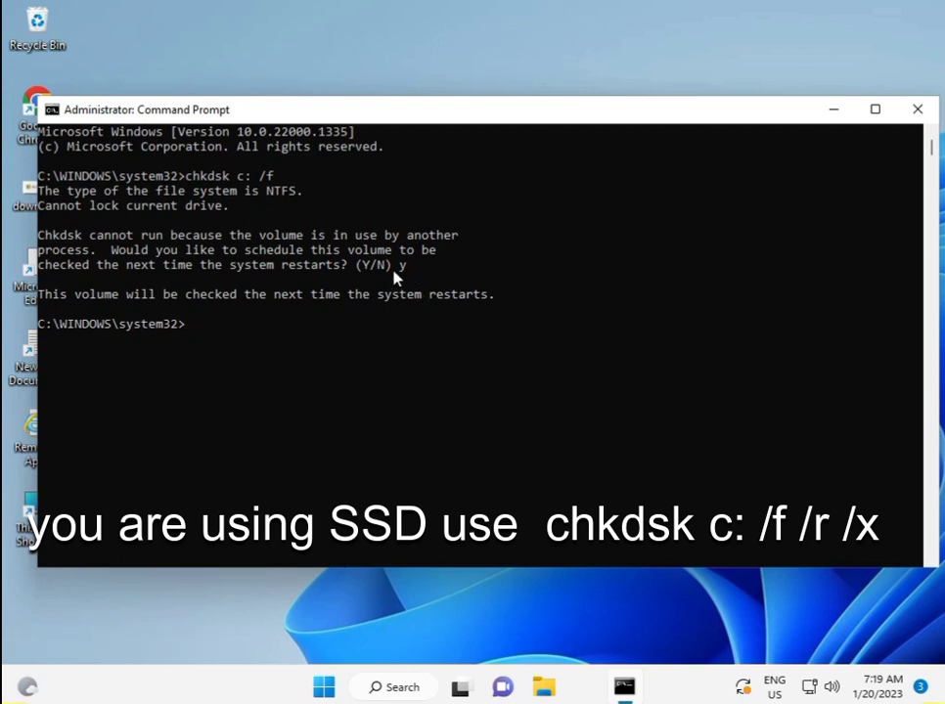
mouse_move(61, 264)
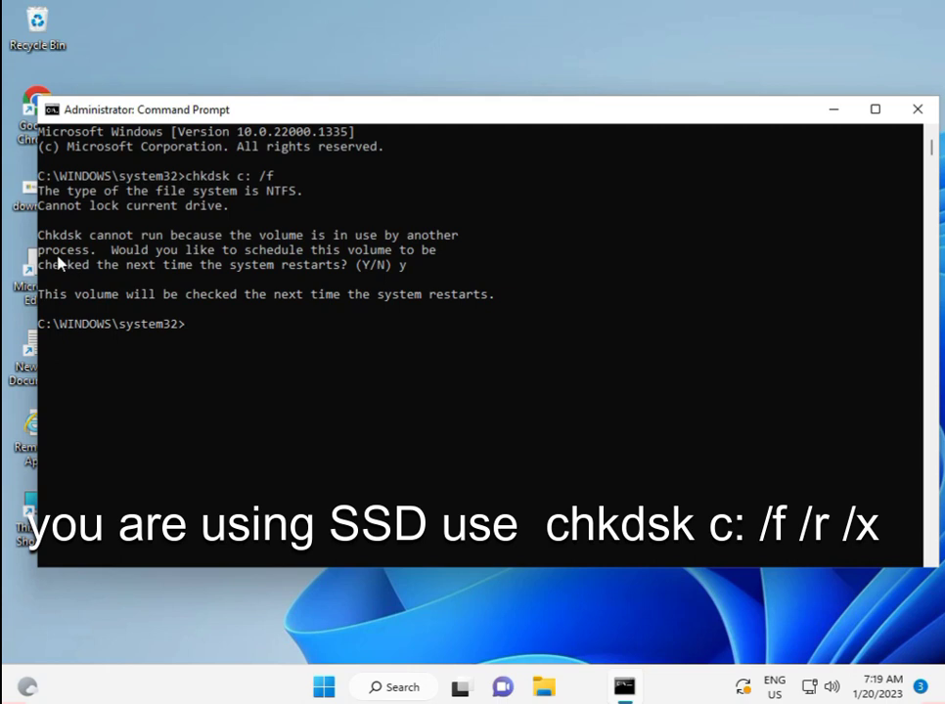
mouse_move(194, 274)
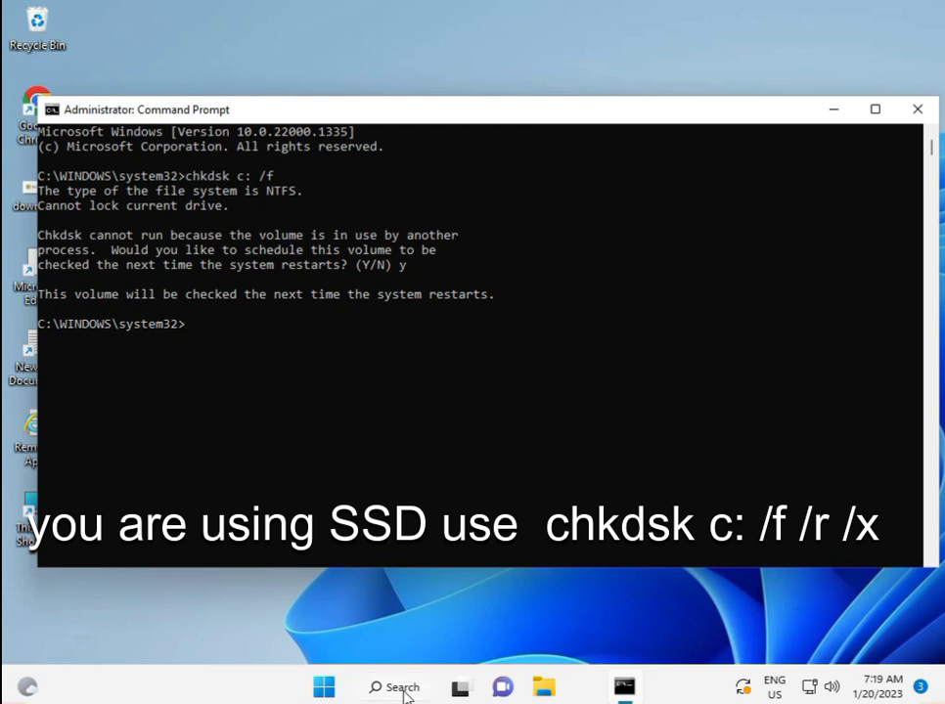
mouse_move(286, 630)
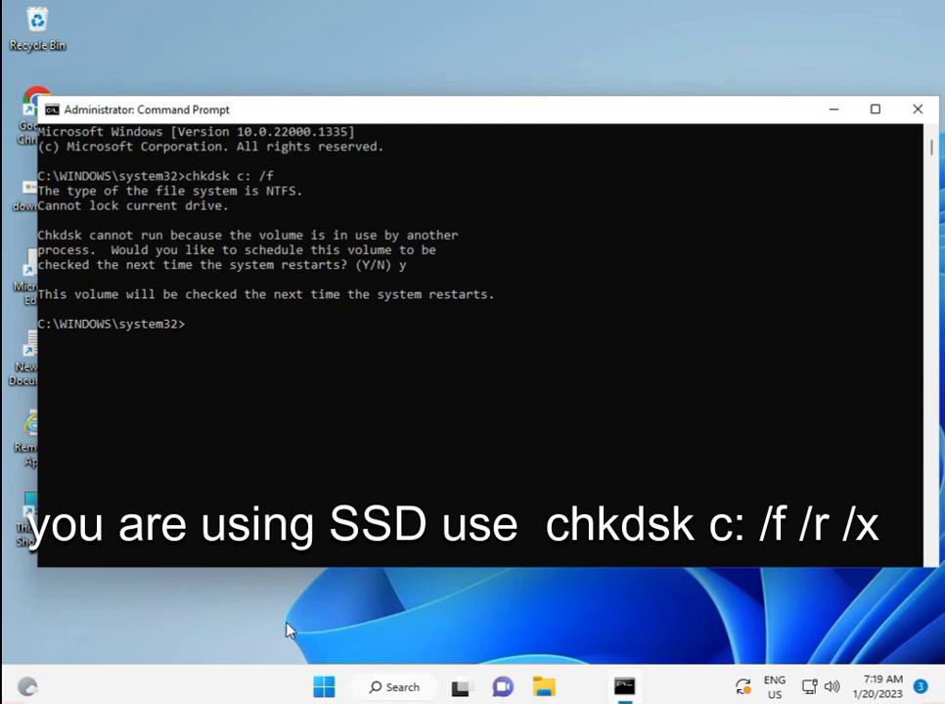
mouse_move(935, 591)
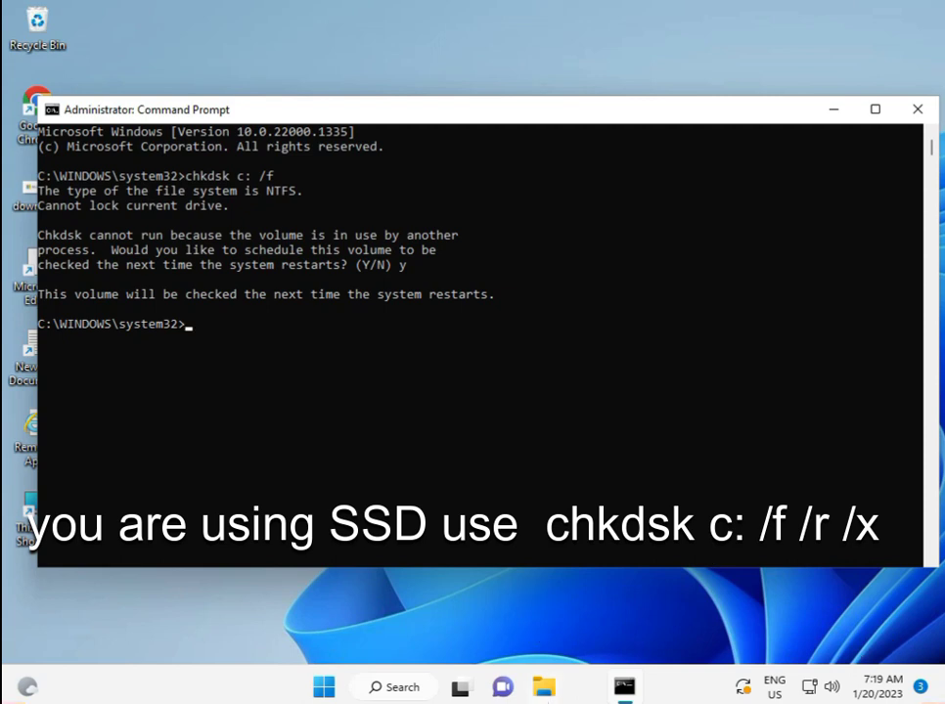
mouse_move(553, 687)
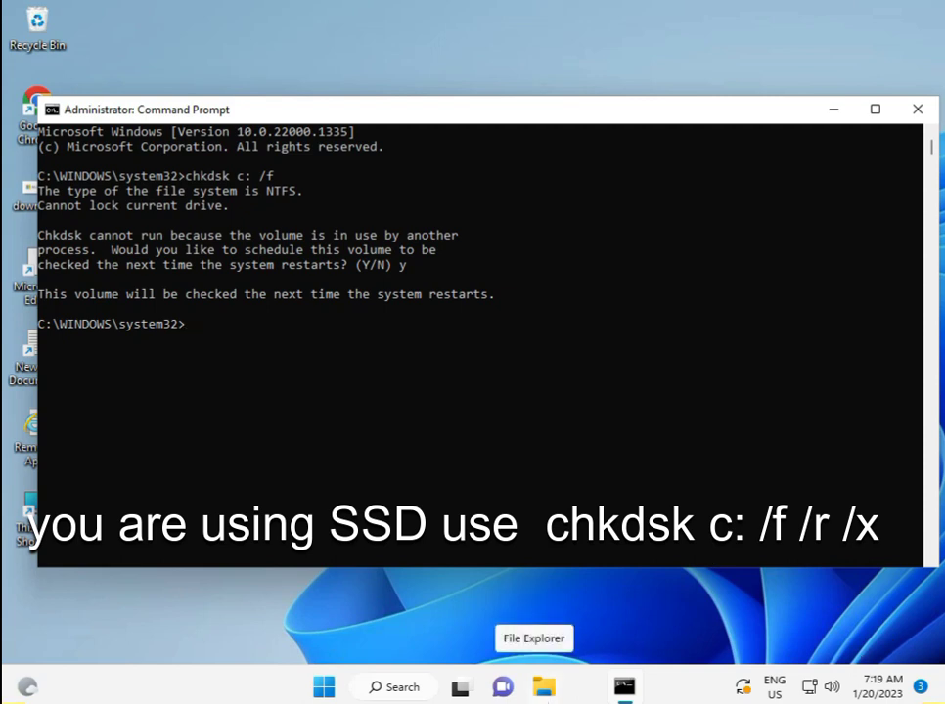